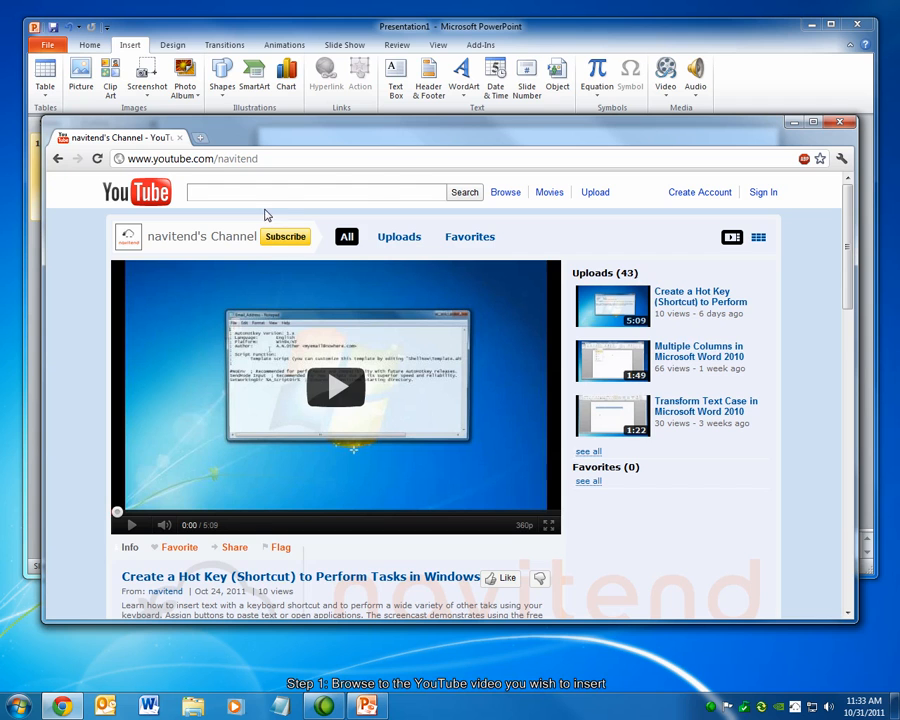
{"action": "mouse_move", "coordinate": [391, 472]}
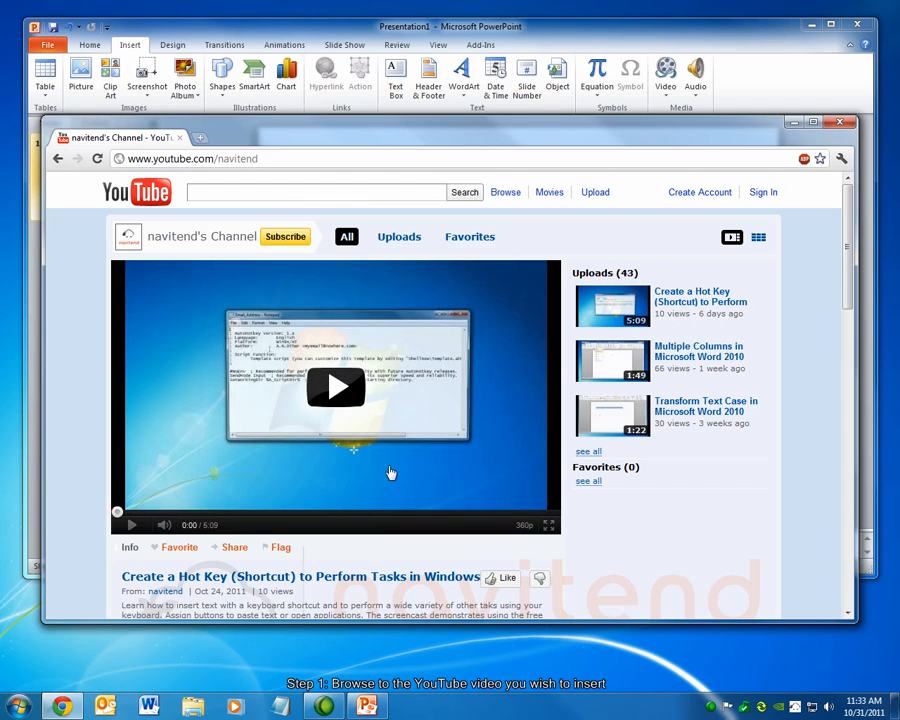
{"action": "mouse_move", "coordinate": [417, 368]}
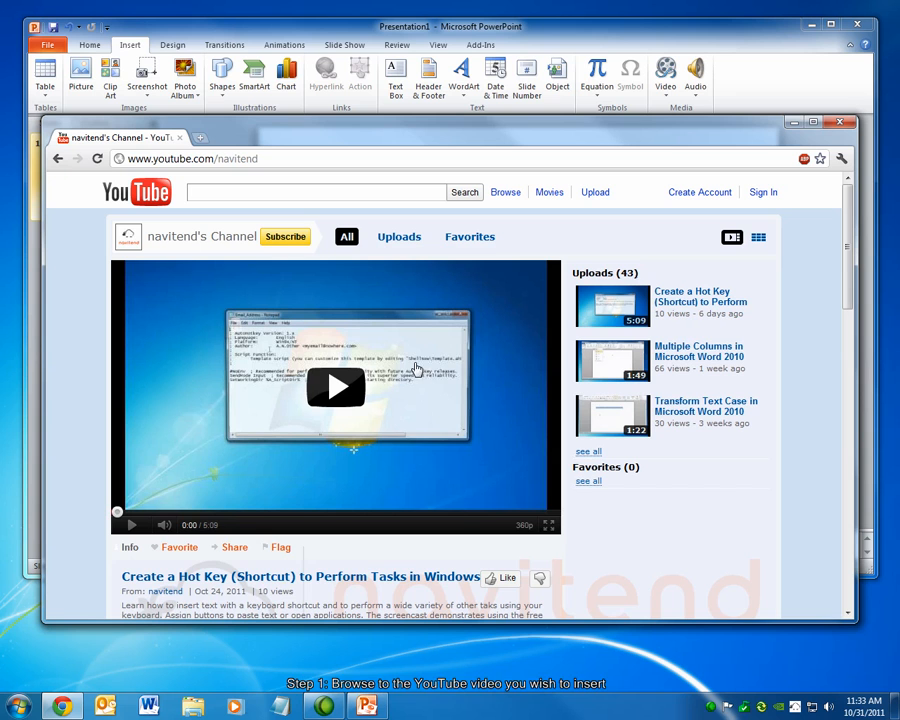
Copy the embed HTML of the Create a Hot Key video from its player's context menu
{"action": "right_click", "coordinate": [390, 365]}
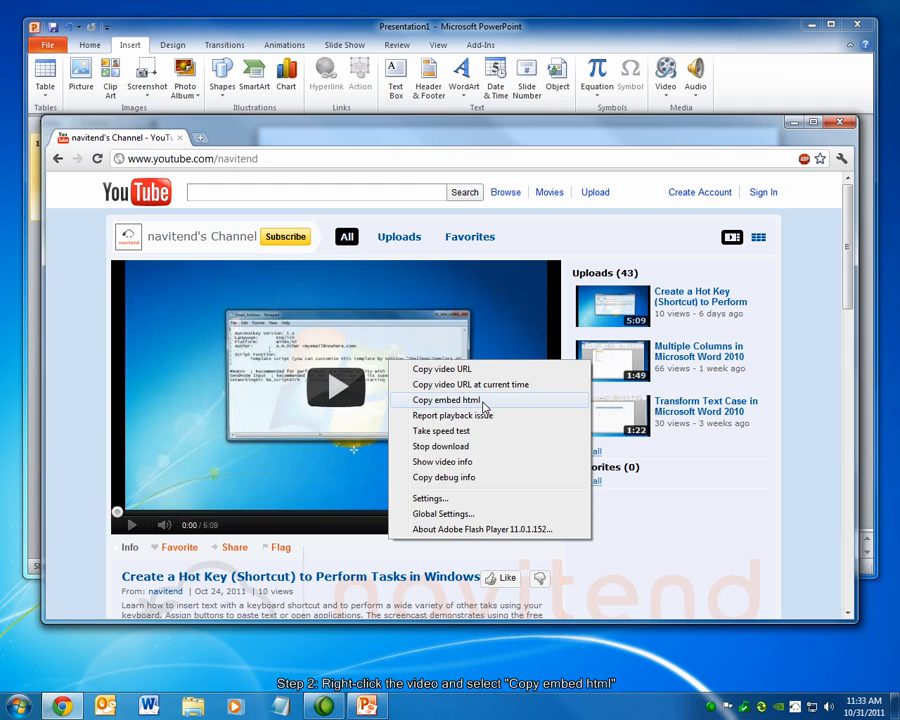
{"action": "left_click", "coordinate": [447, 400]}
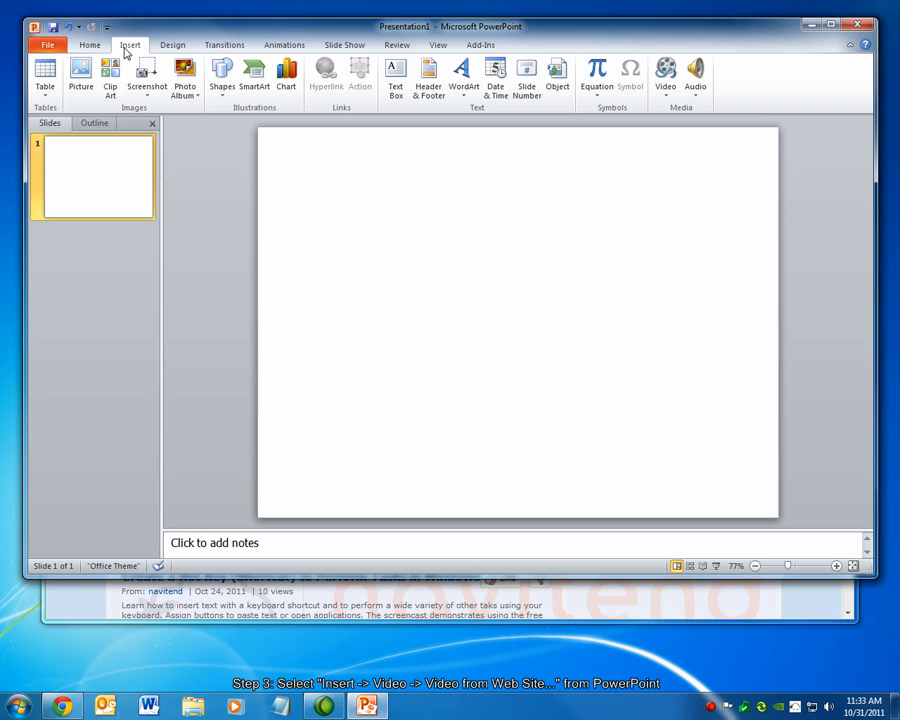
Embed the YouTube hot key video on the slide using the pasted embed code
{"action": "left_click", "coordinate": [665, 75]}
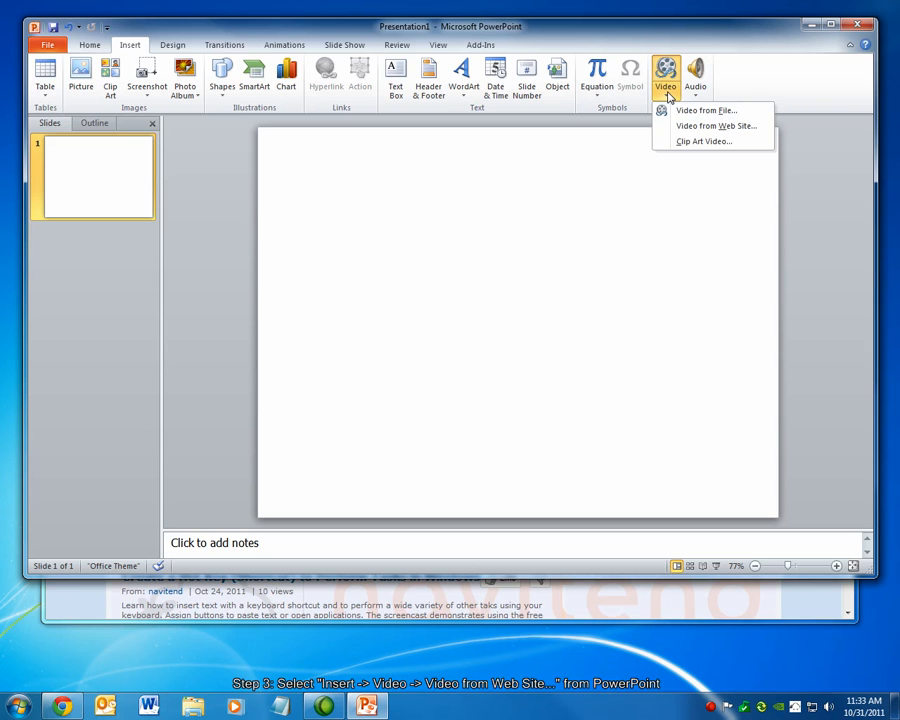
{"action": "mouse_move", "coordinate": [715, 125]}
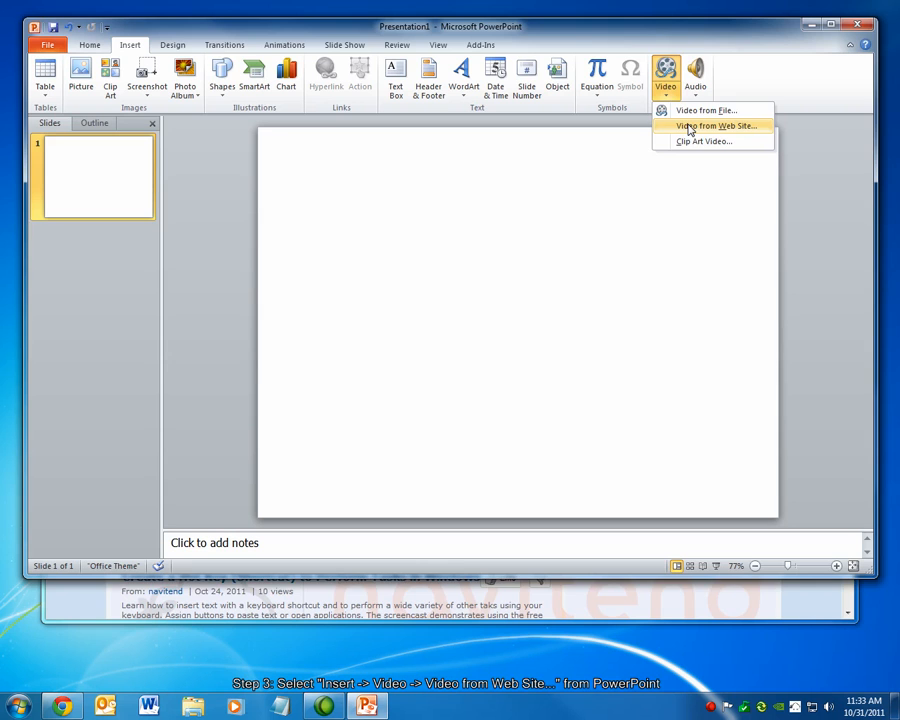
{"action": "left_click", "coordinate": [714, 125]}
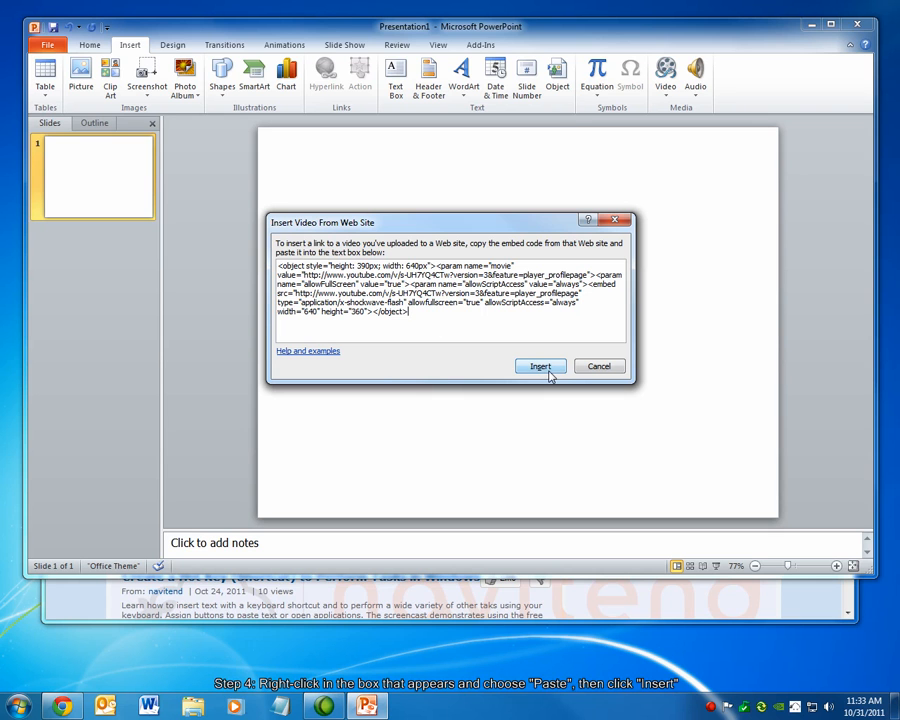
{"action": "left_click", "coordinate": [539, 366]}
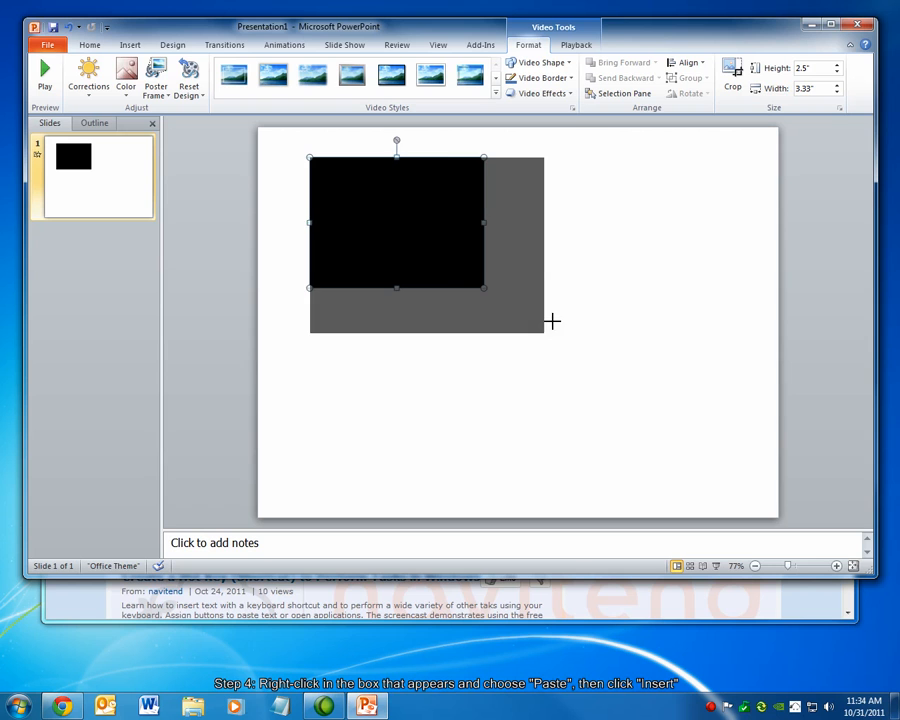
Enlarge the video frame, center it horizontally and vertically, and start the slide show
{"action": "left_click_drag", "start_coordinate": [483, 287], "coordinate": [631, 397]}
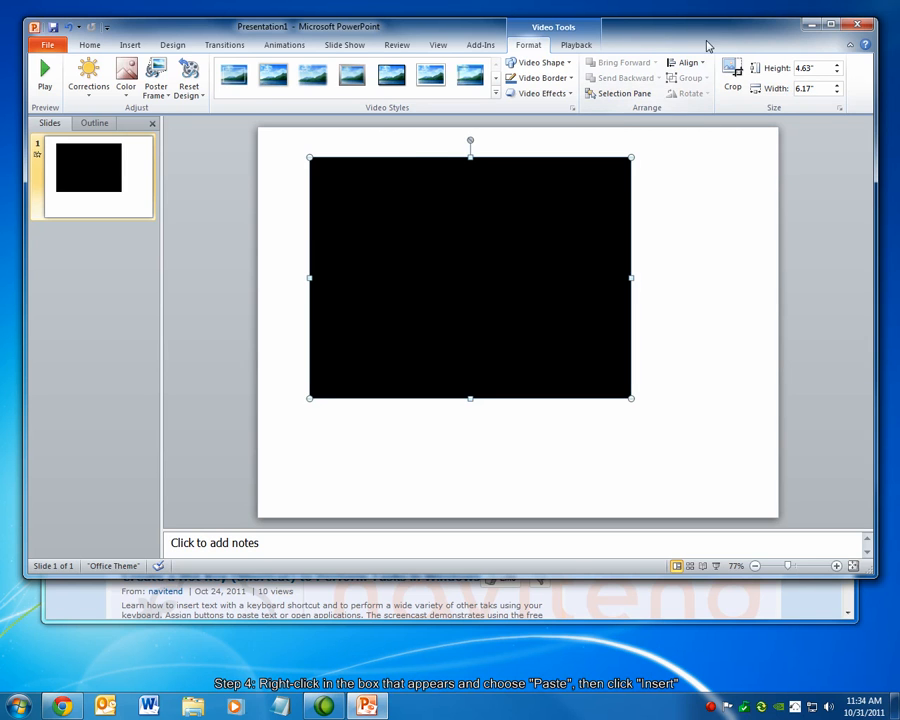
{"action": "left_click", "coordinate": [685, 62]}
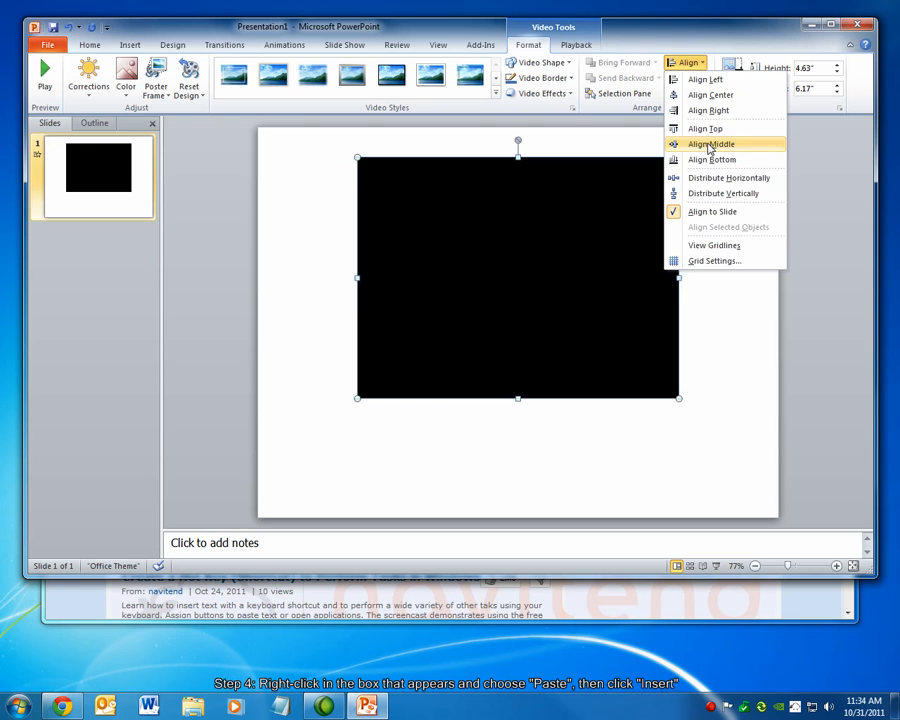
{"action": "left_click", "coordinate": [710, 144]}
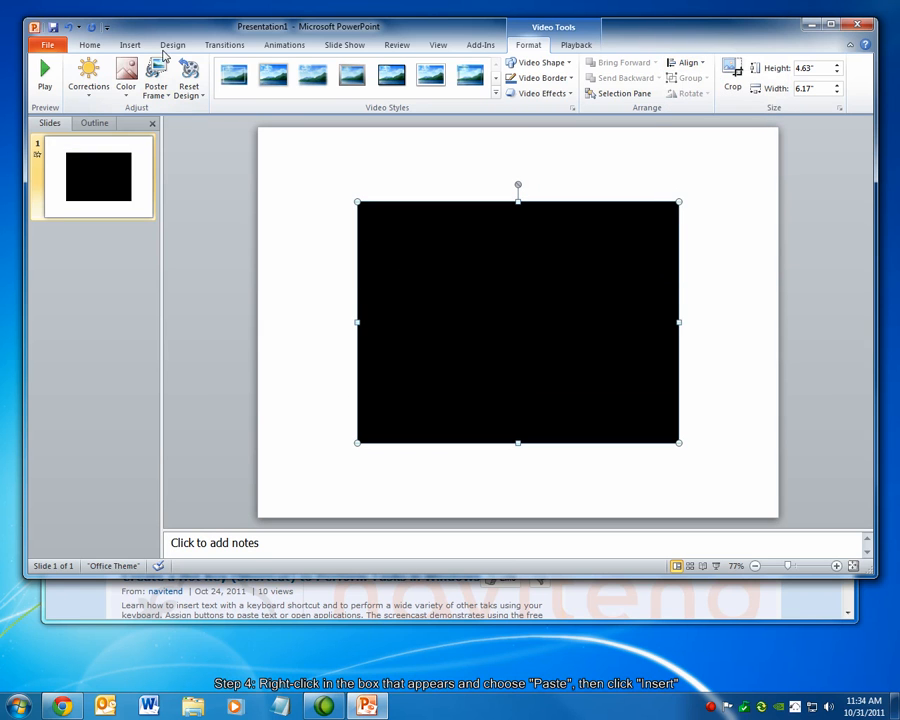
{"action": "left_click", "coordinate": [343, 45]}
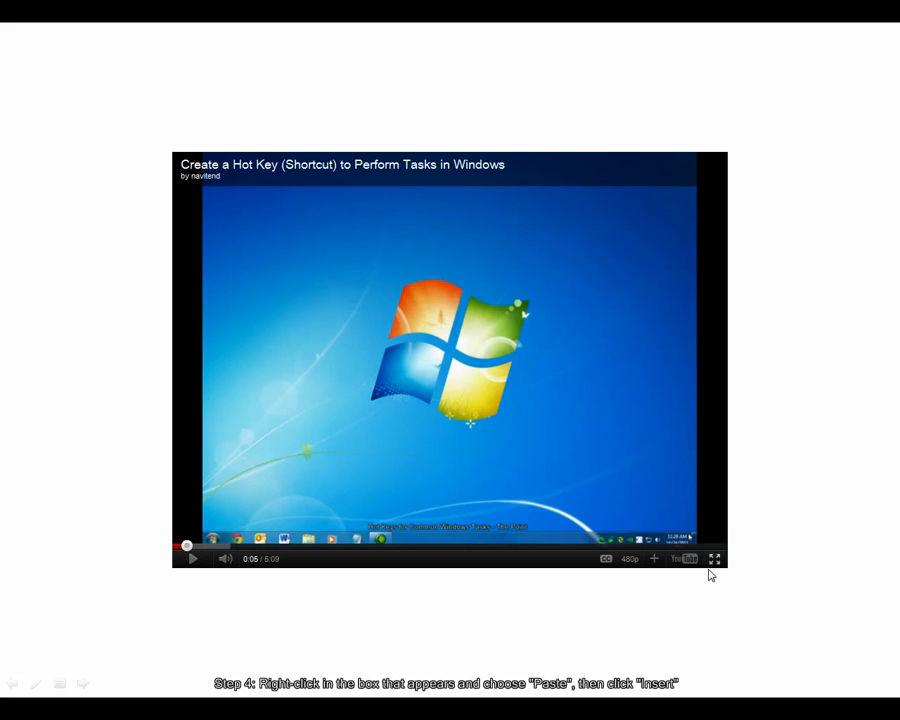
{"action": "mouse_move", "coordinate": [185, 155]}
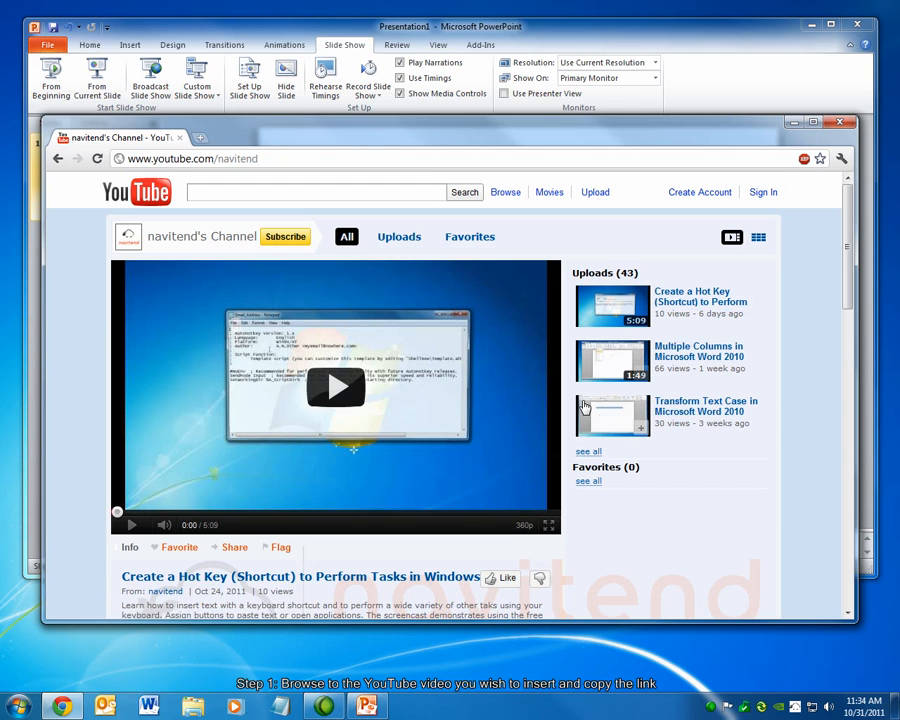
{"action": "mouse_move", "coordinate": [612, 410]}
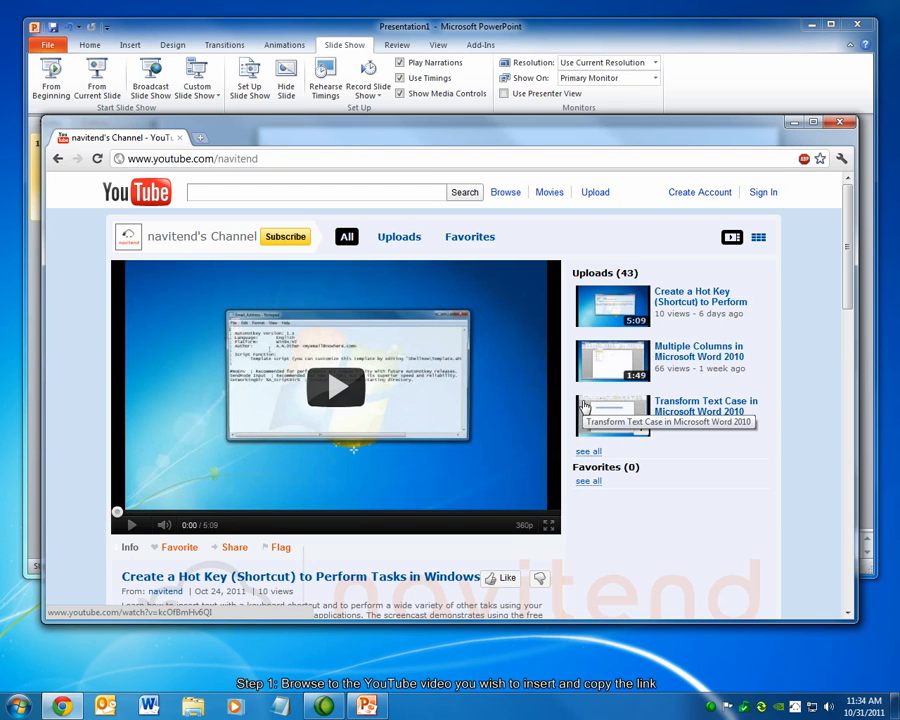
{"action": "mouse_move", "coordinate": [375, 495]}
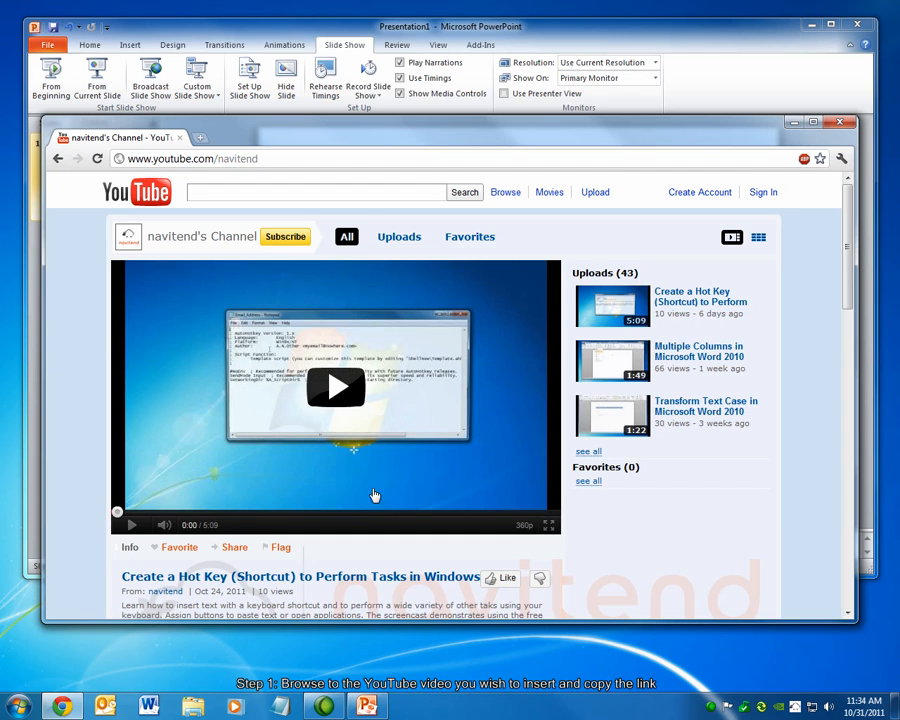
{"action": "mouse_move", "coordinate": [452, 383]}
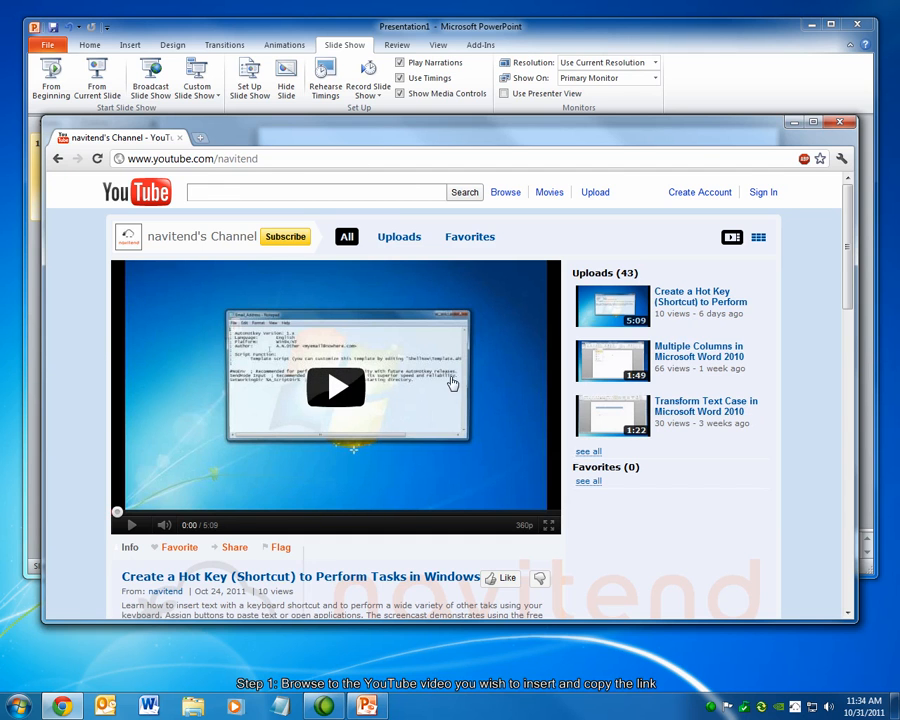
Open the hot key video's watch page, pause playback, and copy its web address
{"action": "left_click", "coordinate": [335, 388]}
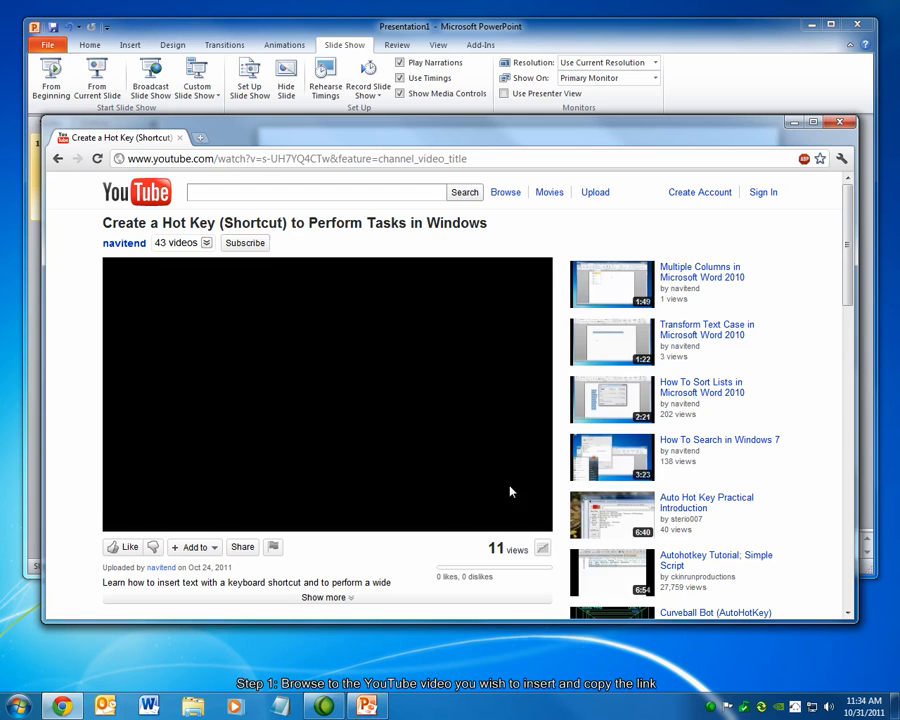
{"action": "left_click", "coordinate": [325, 390]}
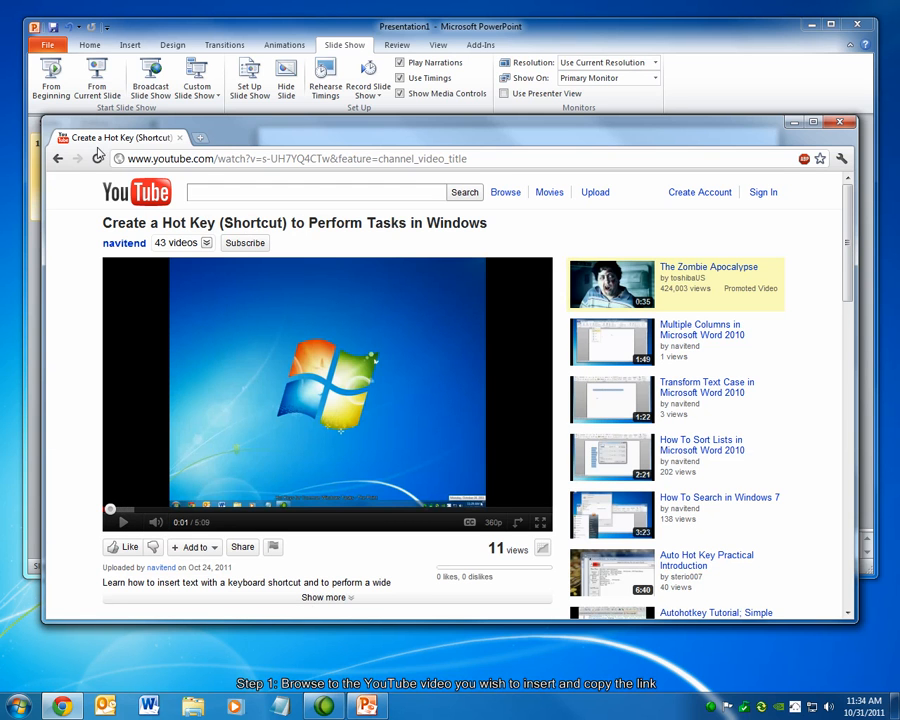
{"action": "right_click", "coordinate": [315, 158]}
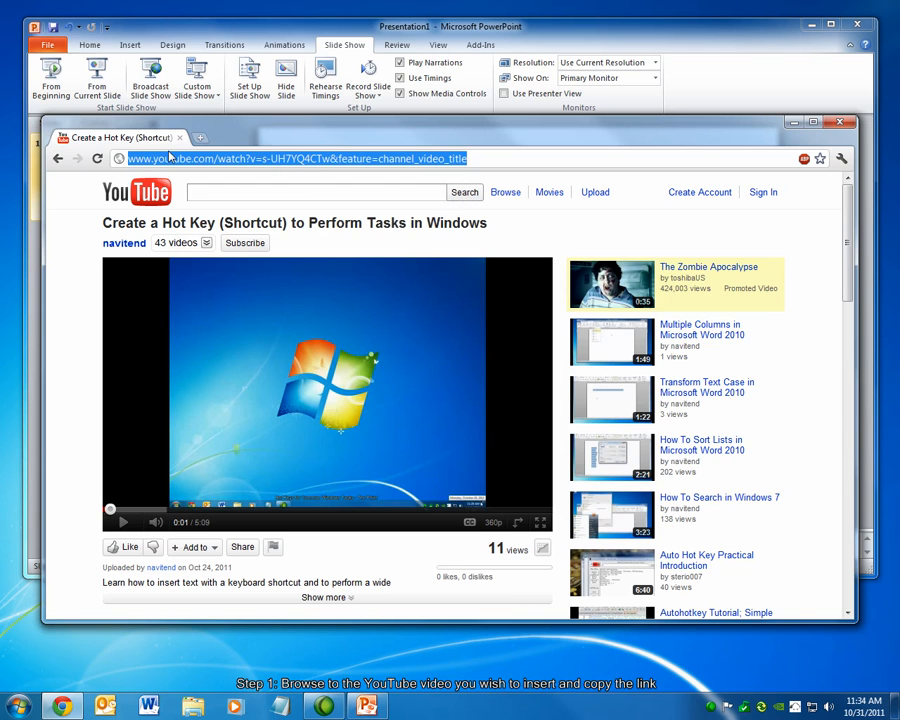
{"action": "right_click", "coordinate": [290, 158]}
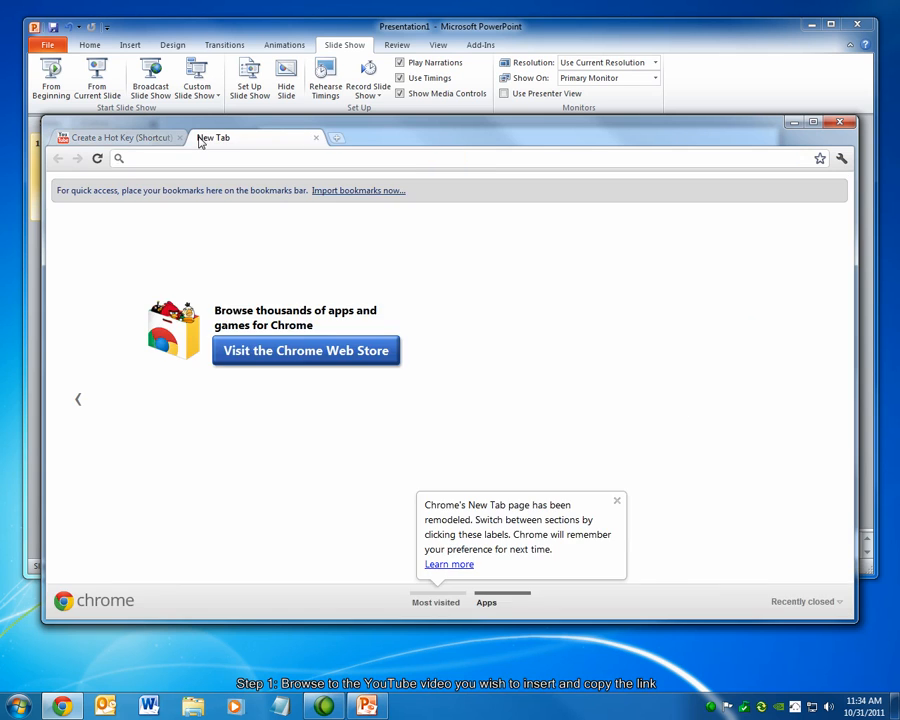
Fetch download links for the pasted URL on keepvid.com and download the 720p MP4
{"action": "type", "text": "keepb"}
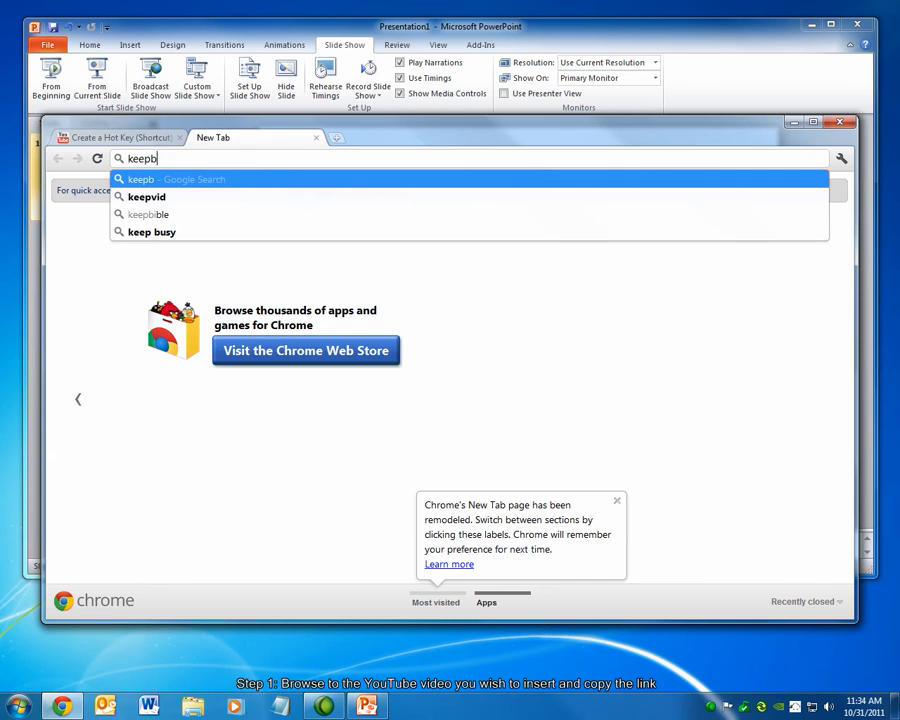
{"action": "left_click", "coordinate": [146, 196]}
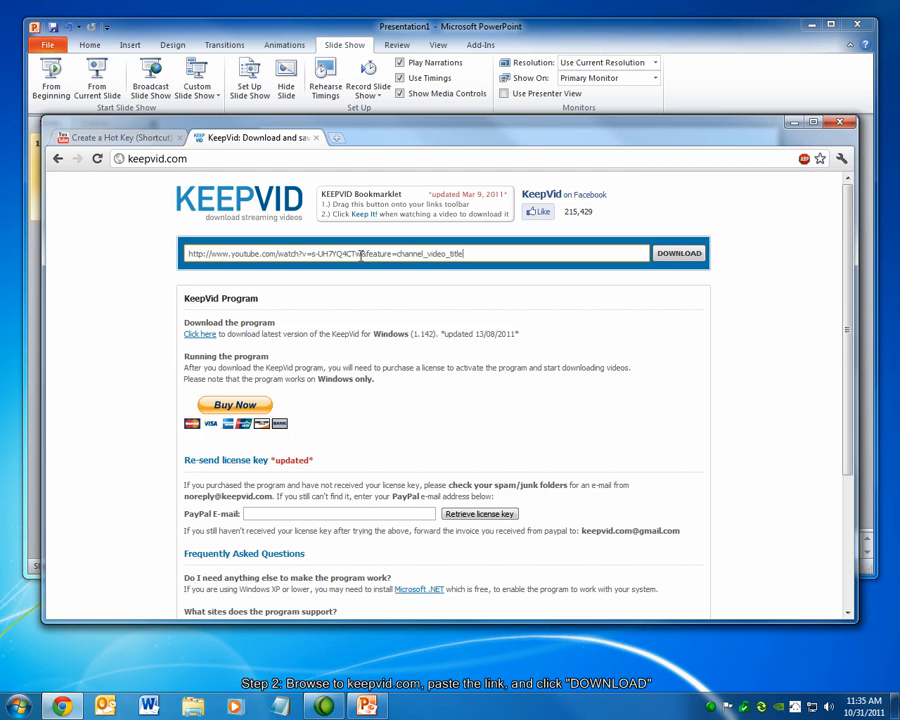
{"action": "left_click", "coordinate": [678, 253]}
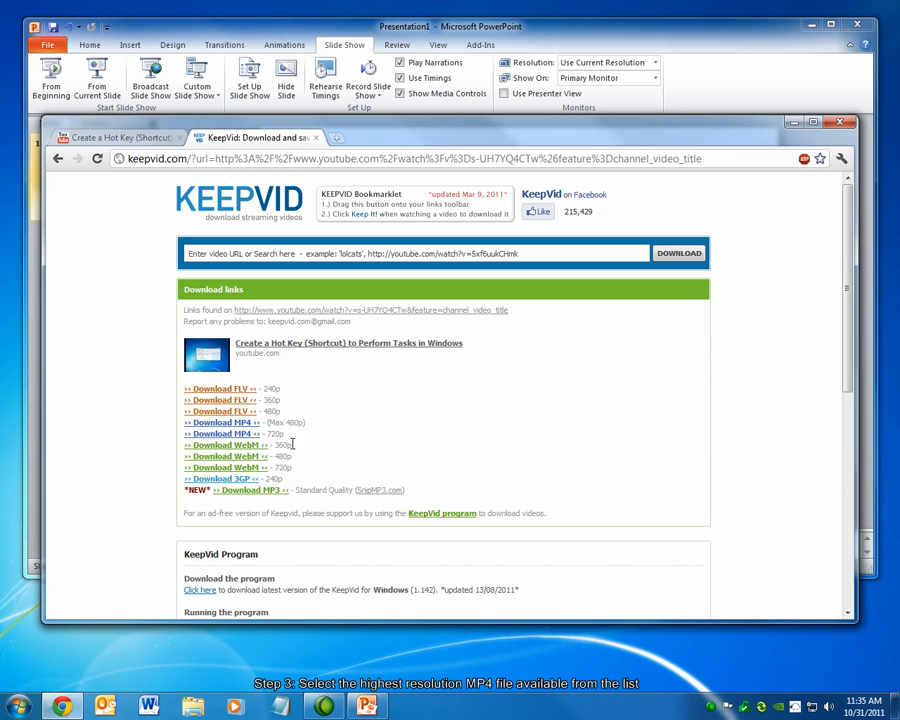
{"action": "left_click", "coordinate": [222, 434]}
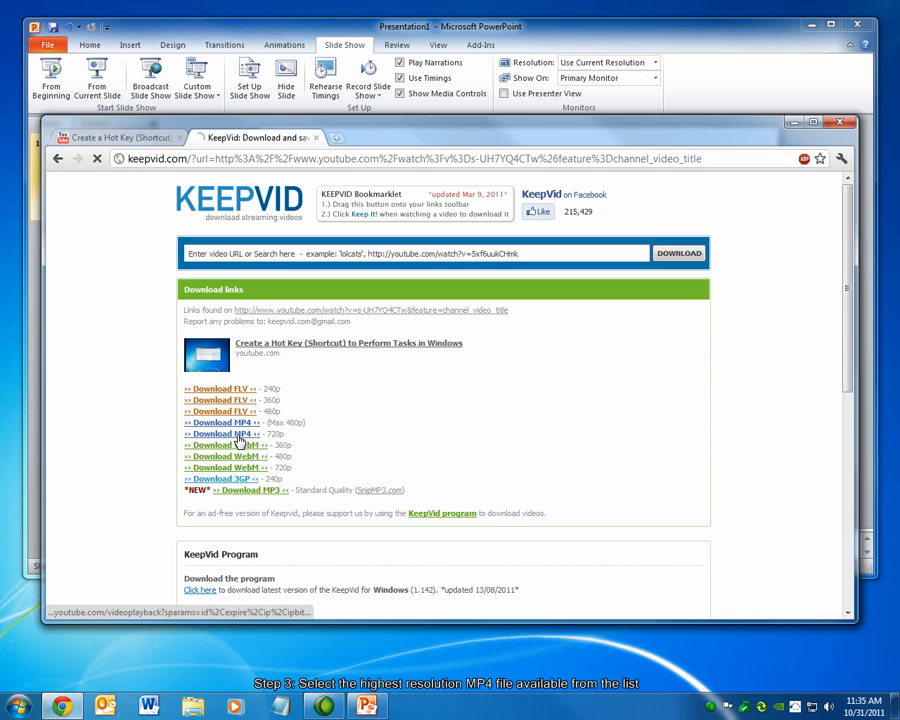
{"action": "left_click", "coordinate": [221, 433]}
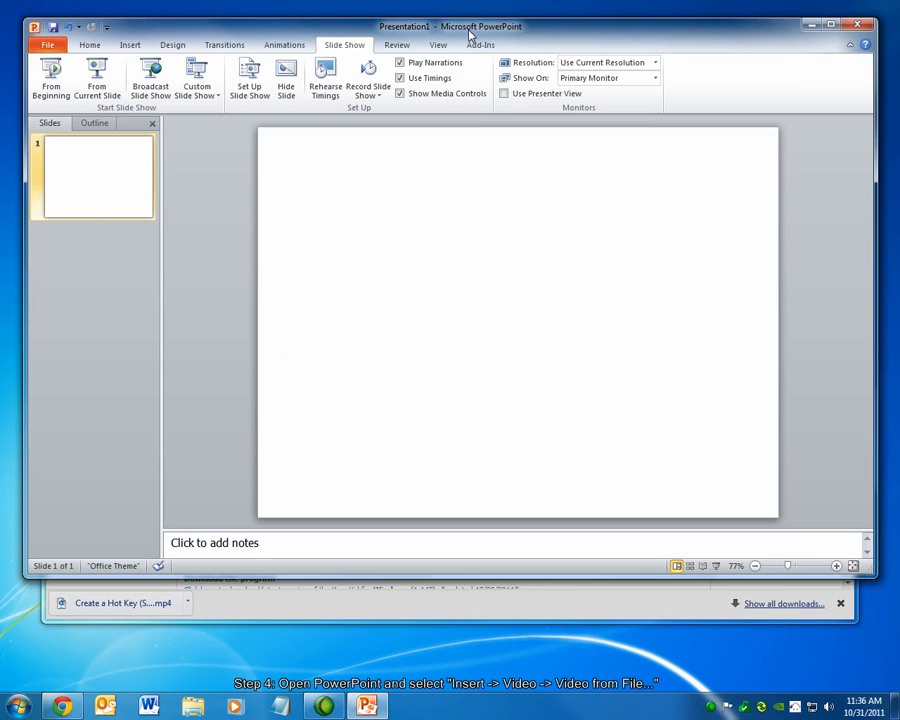
Insert the downloaded Hot Key MP4 from the Downloads folder onto the slide
{"action": "left_click", "coordinate": [129, 45]}
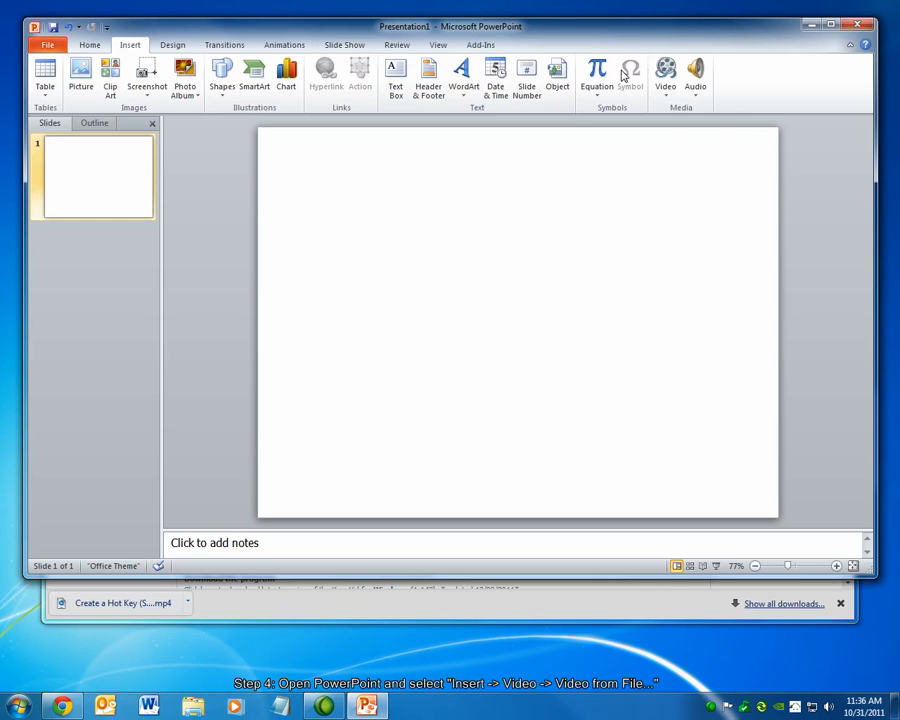
{"action": "left_click", "coordinate": [665, 70]}
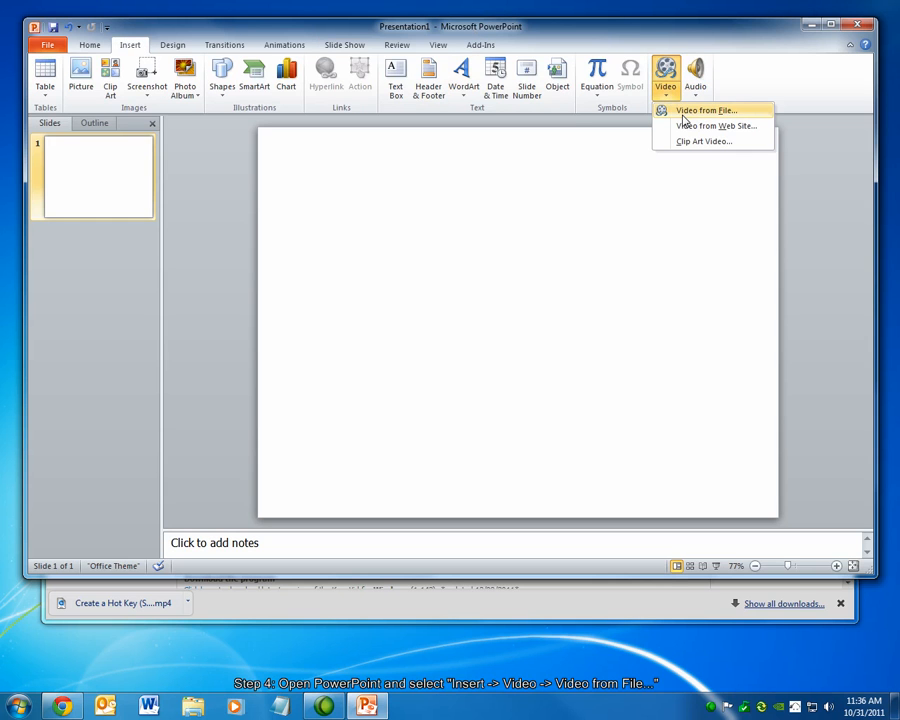
{"action": "left_click", "coordinate": [705, 110]}
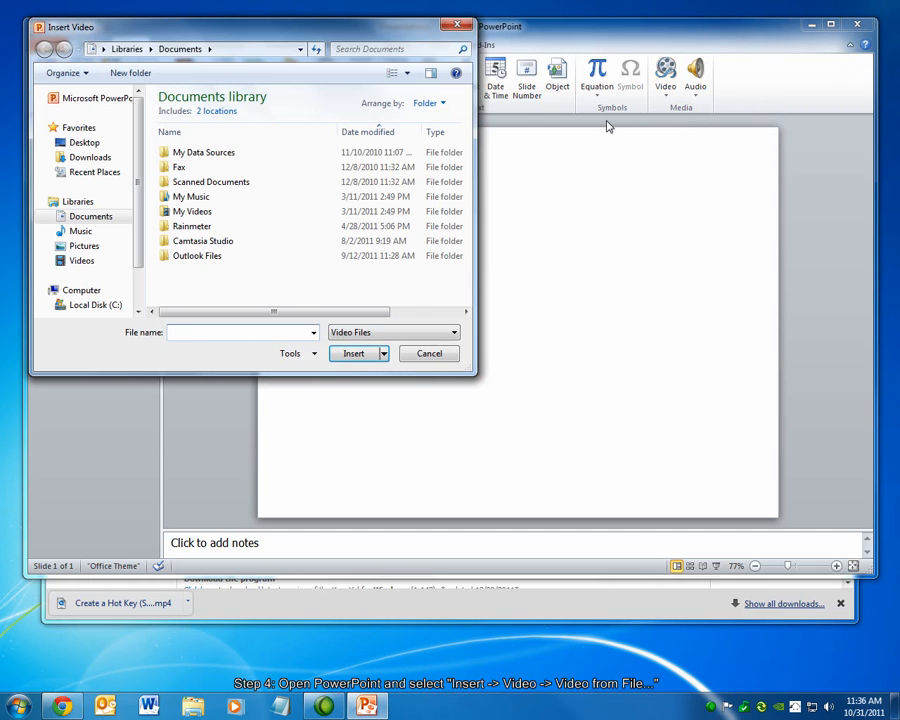
{"action": "left_click", "coordinate": [90, 157]}
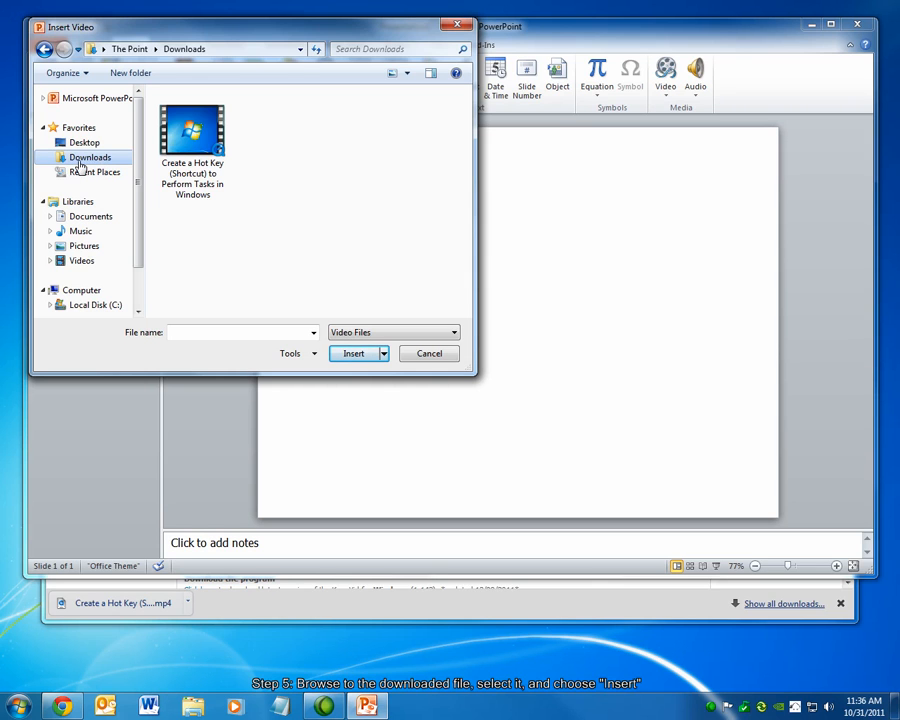
{"action": "left_click", "coordinate": [191, 140]}
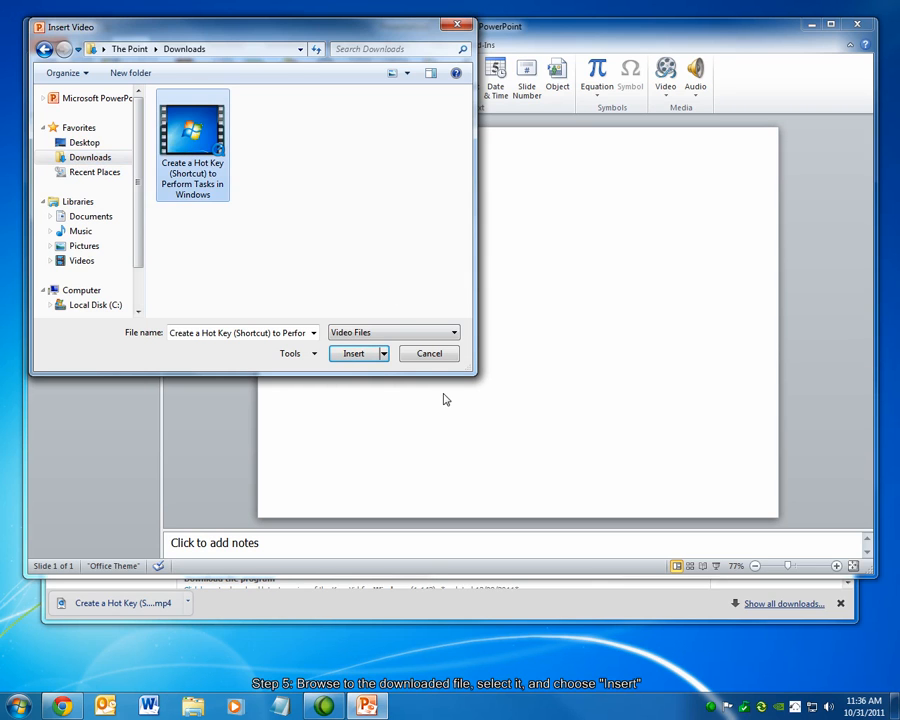
{"action": "left_click", "coordinate": [353, 353]}
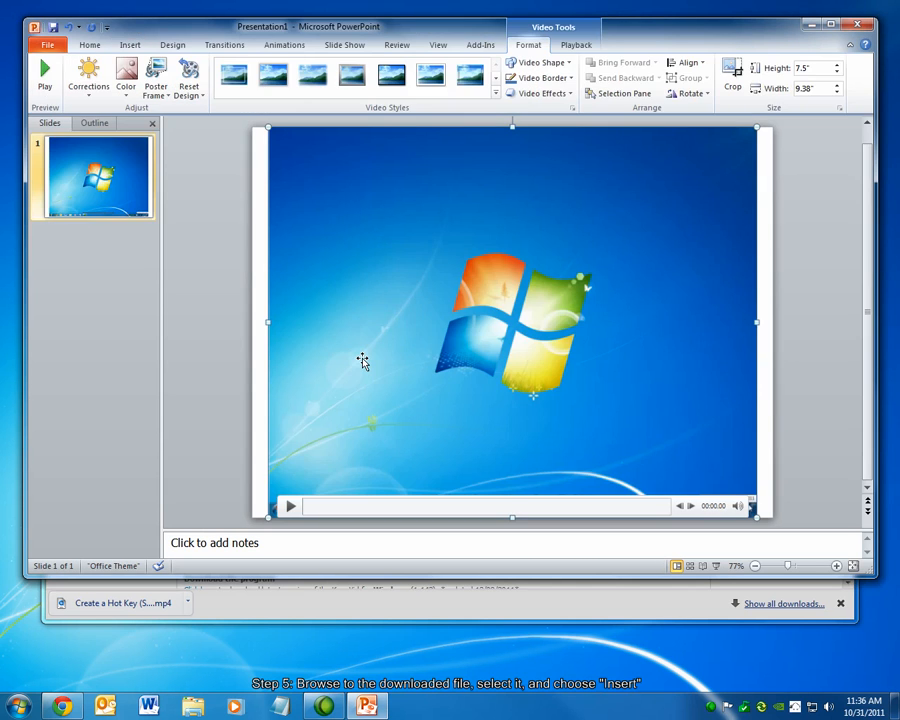
{"action": "mouse_move", "coordinate": [752, 515]}
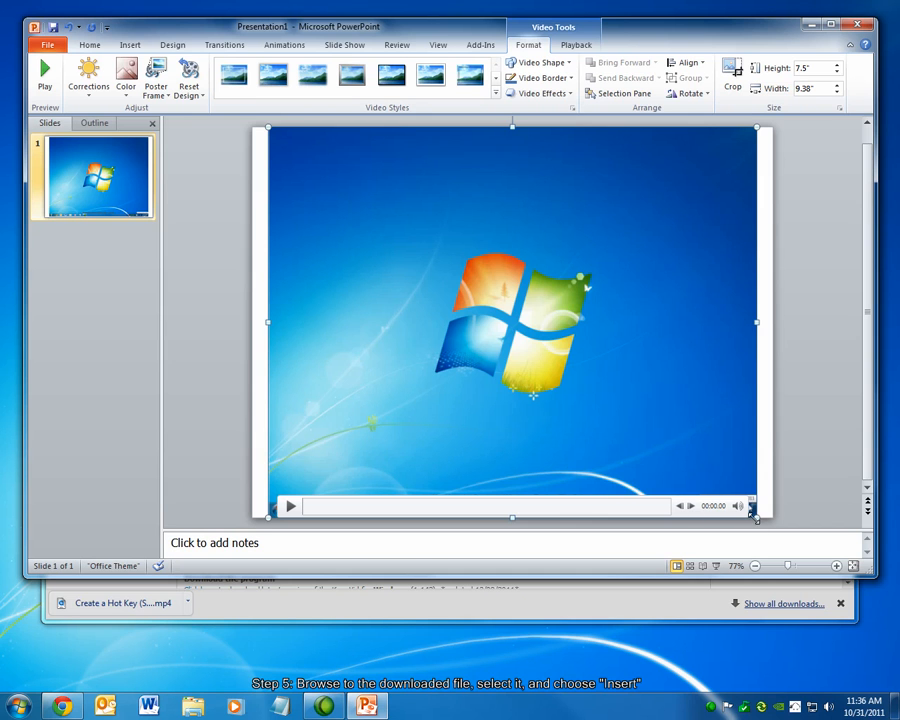
Shrink the video to 6.17 by 7.71 inches, center it horizontally, and start the slide show
{"action": "left_click_drag", "start_coordinate": [756, 515], "coordinate": [670, 445]}
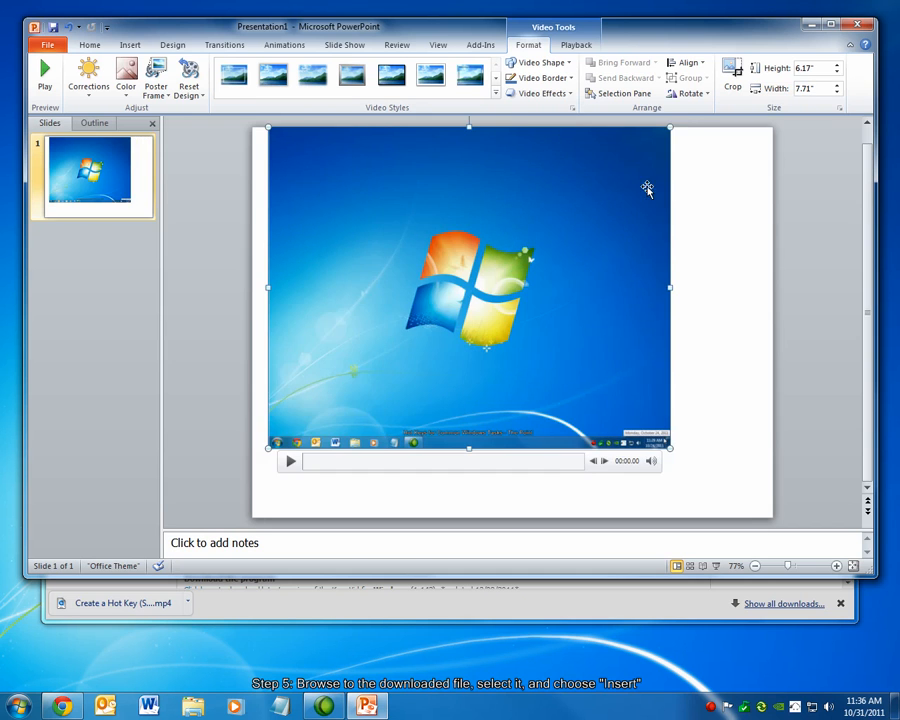
{"action": "left_click", "coordinate": [685, 62]}
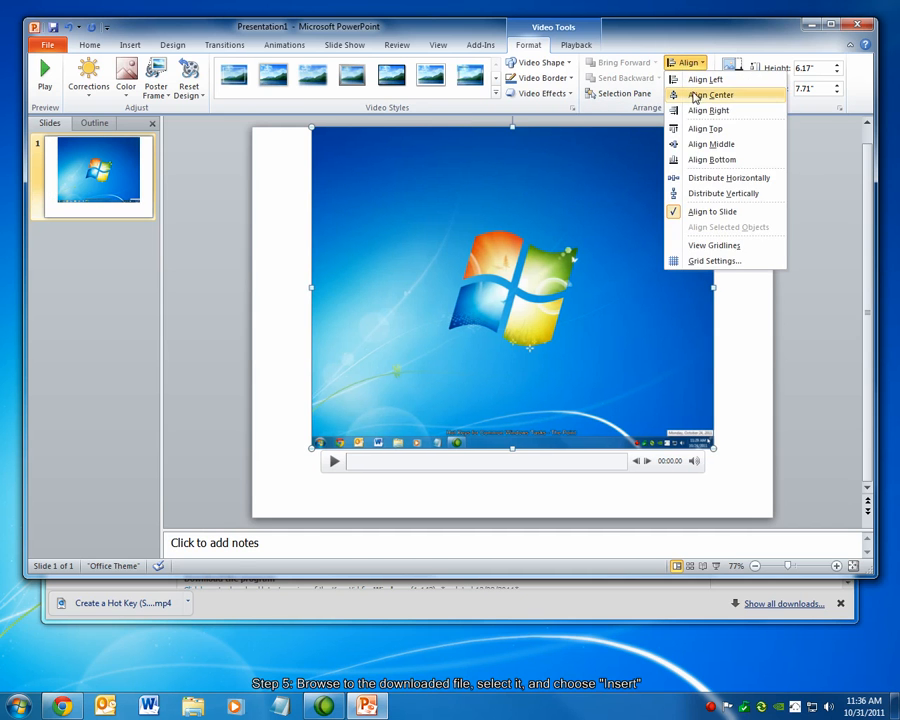
{"action": "left_click", "coordinate": [709, 94]}
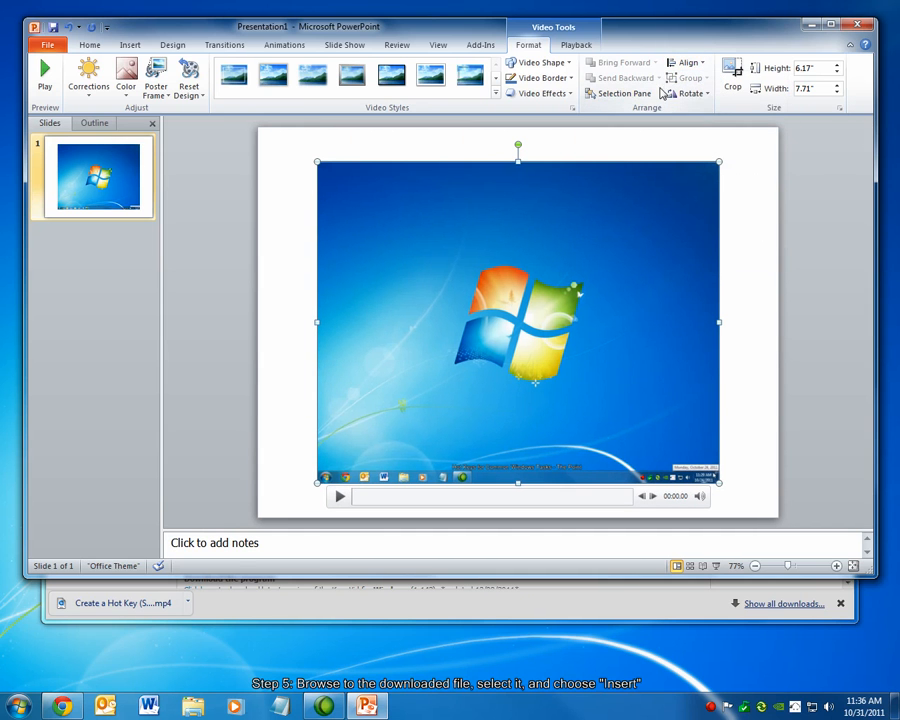
{"action": "left_click", "coordinate": [344, 45]}
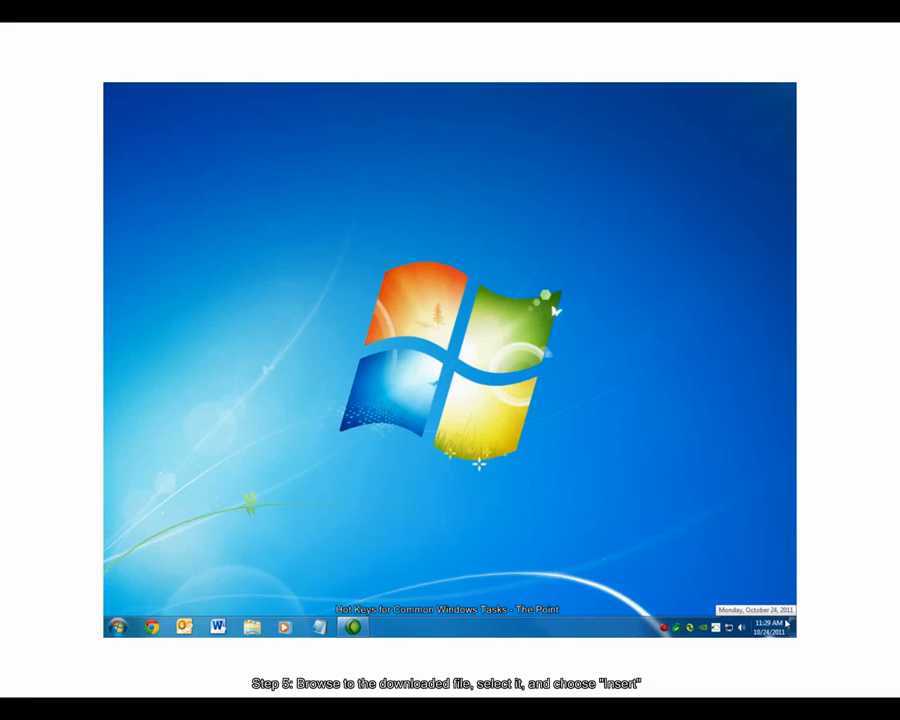
Play the downloaded video until its Notepad hot key script section, then pause
{"action": "left_click", "coordinate": [125, 614]}
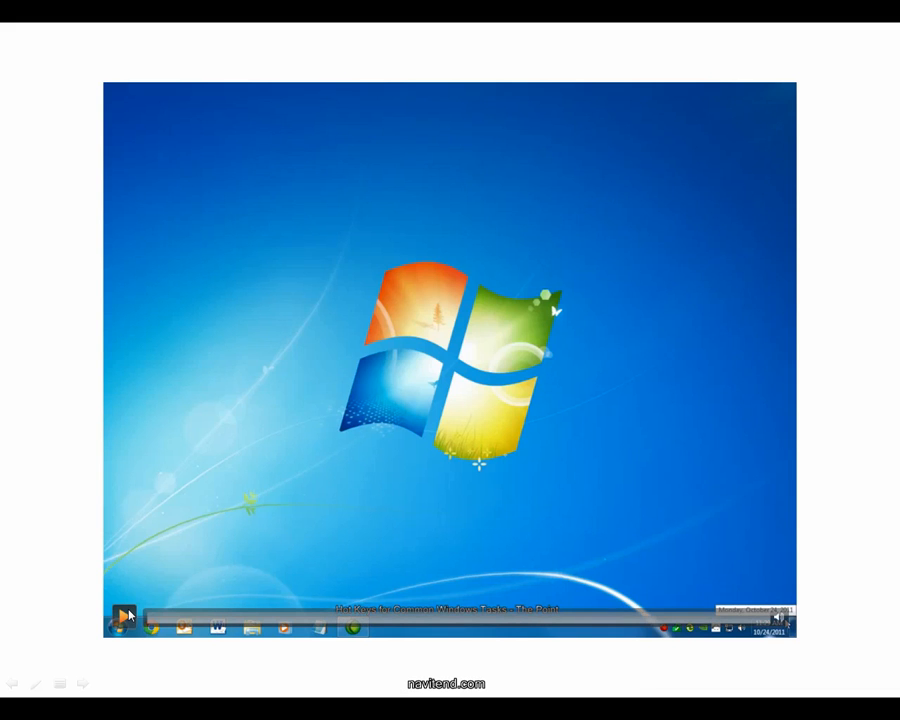
{"action": "left_click", "coordinate": [123, 614]}
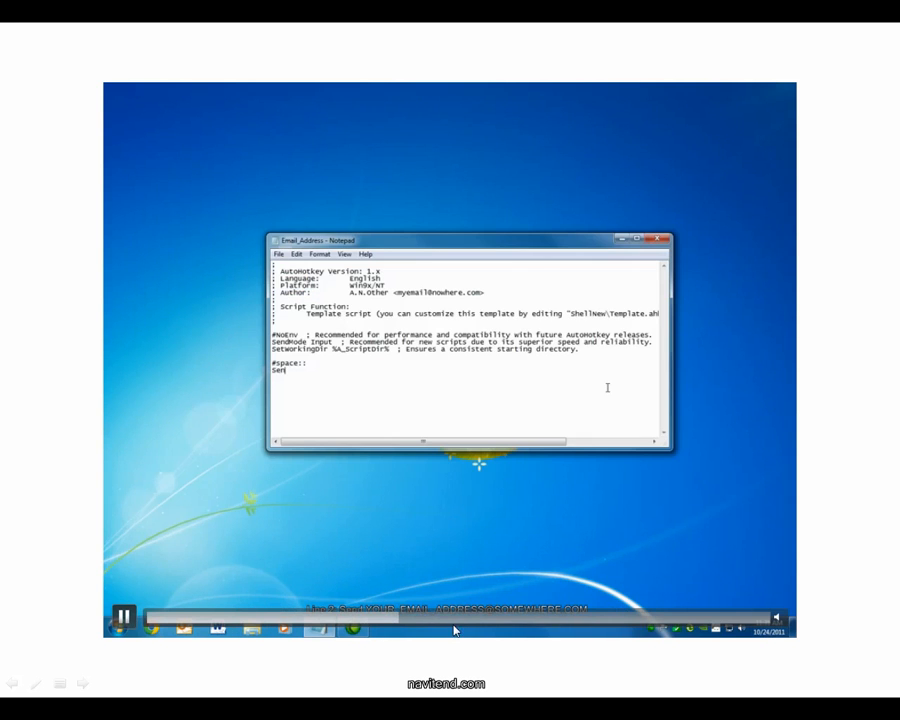
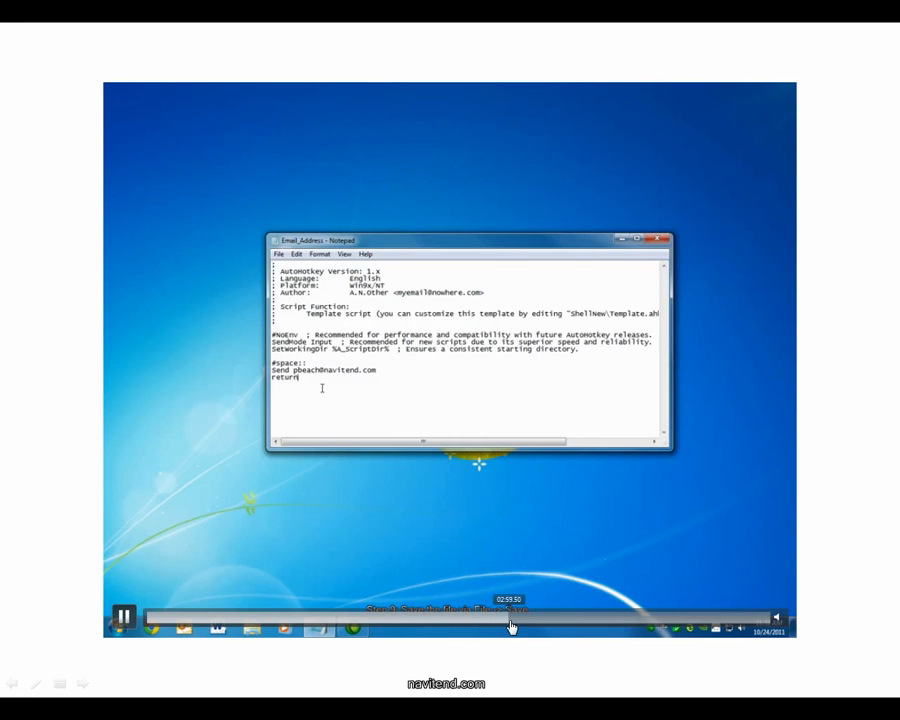
{"action": "left_click", "coordinate": [124, 616]}
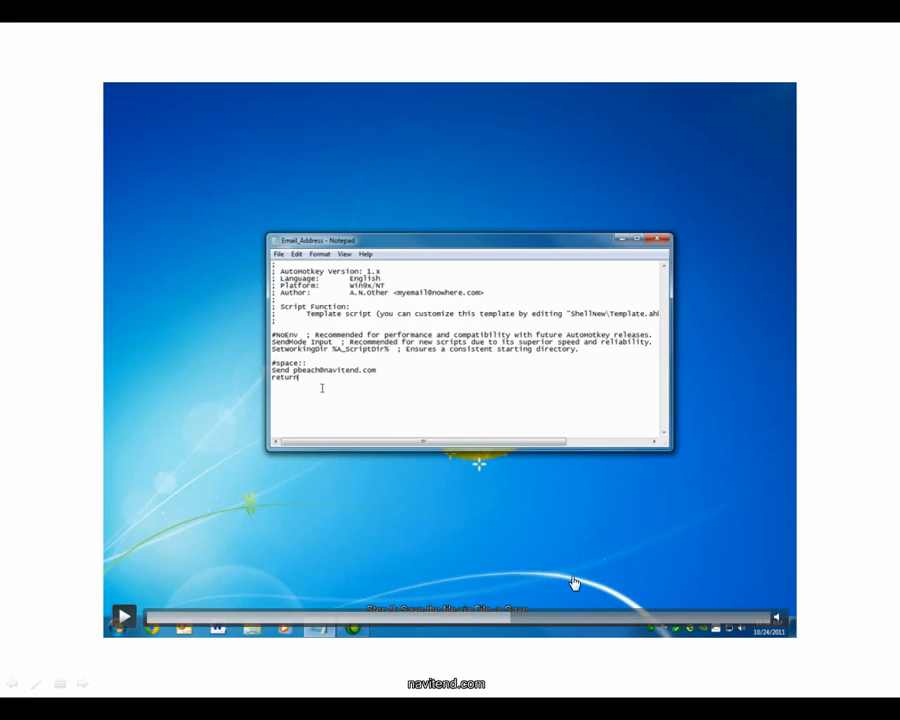